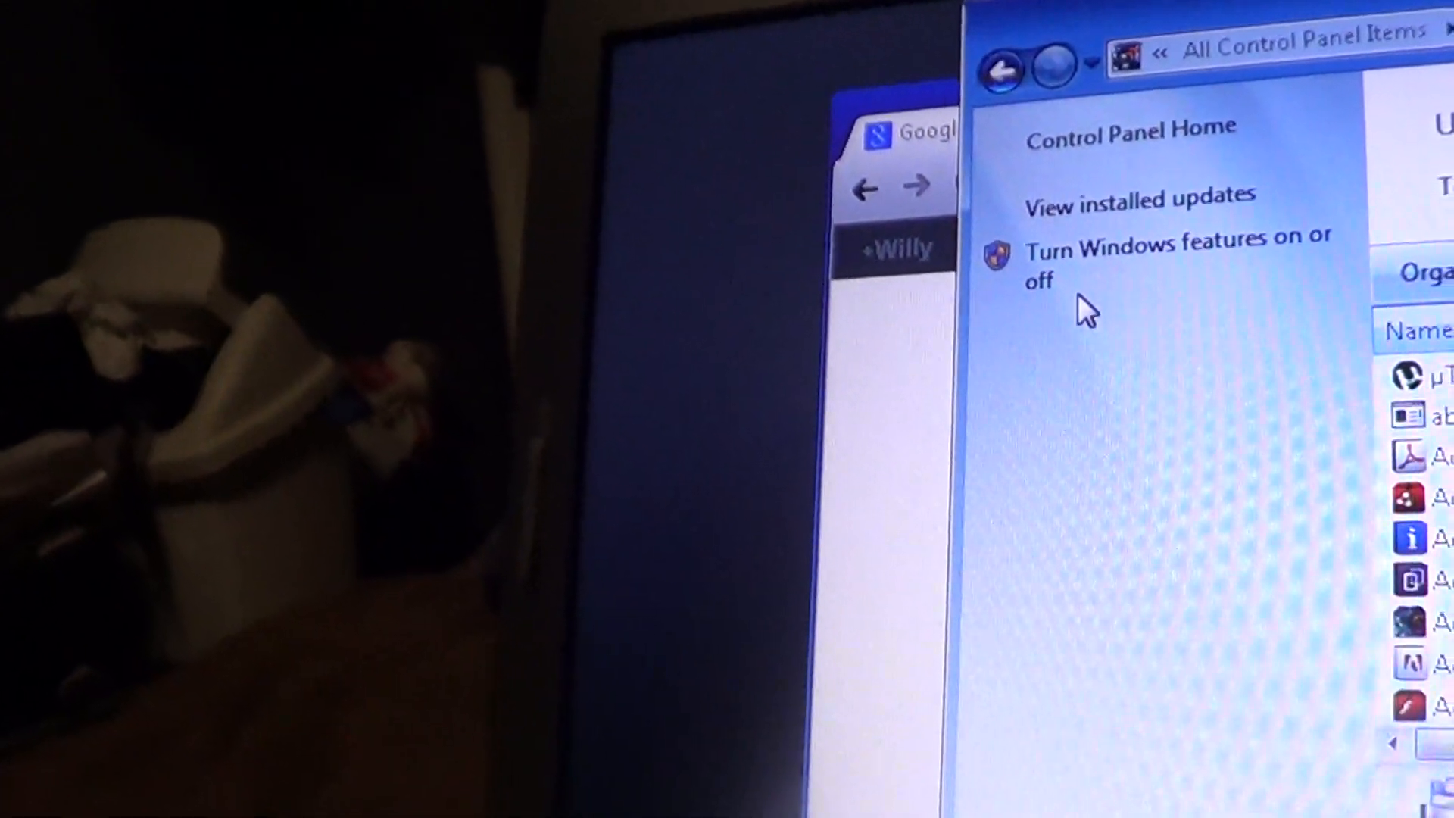
# Step: Enable the Internet Information Services Windows feature from the Windows Features list
pyautogui.click(1178, 260)
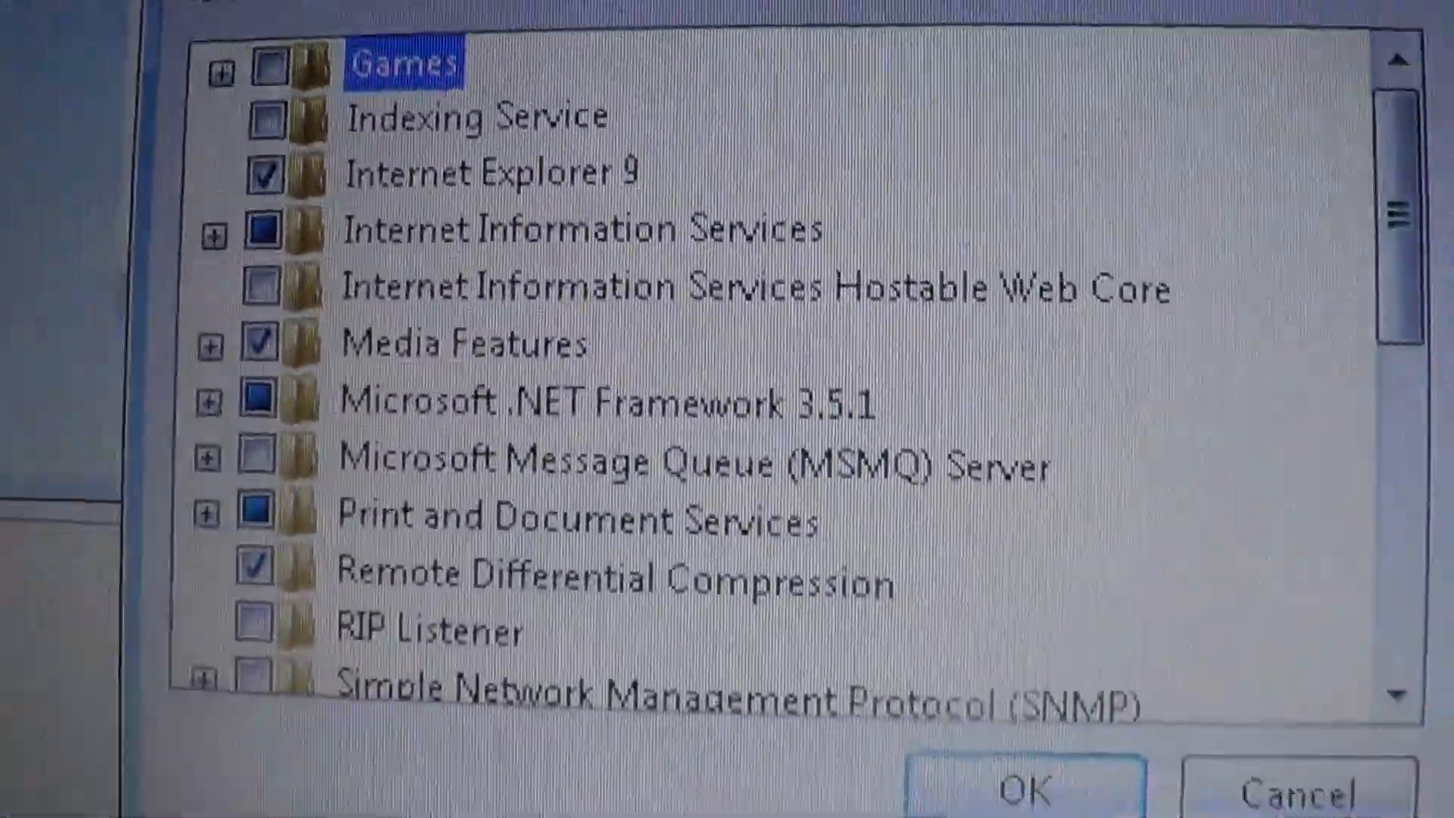
pyautogui.click(214, 227)
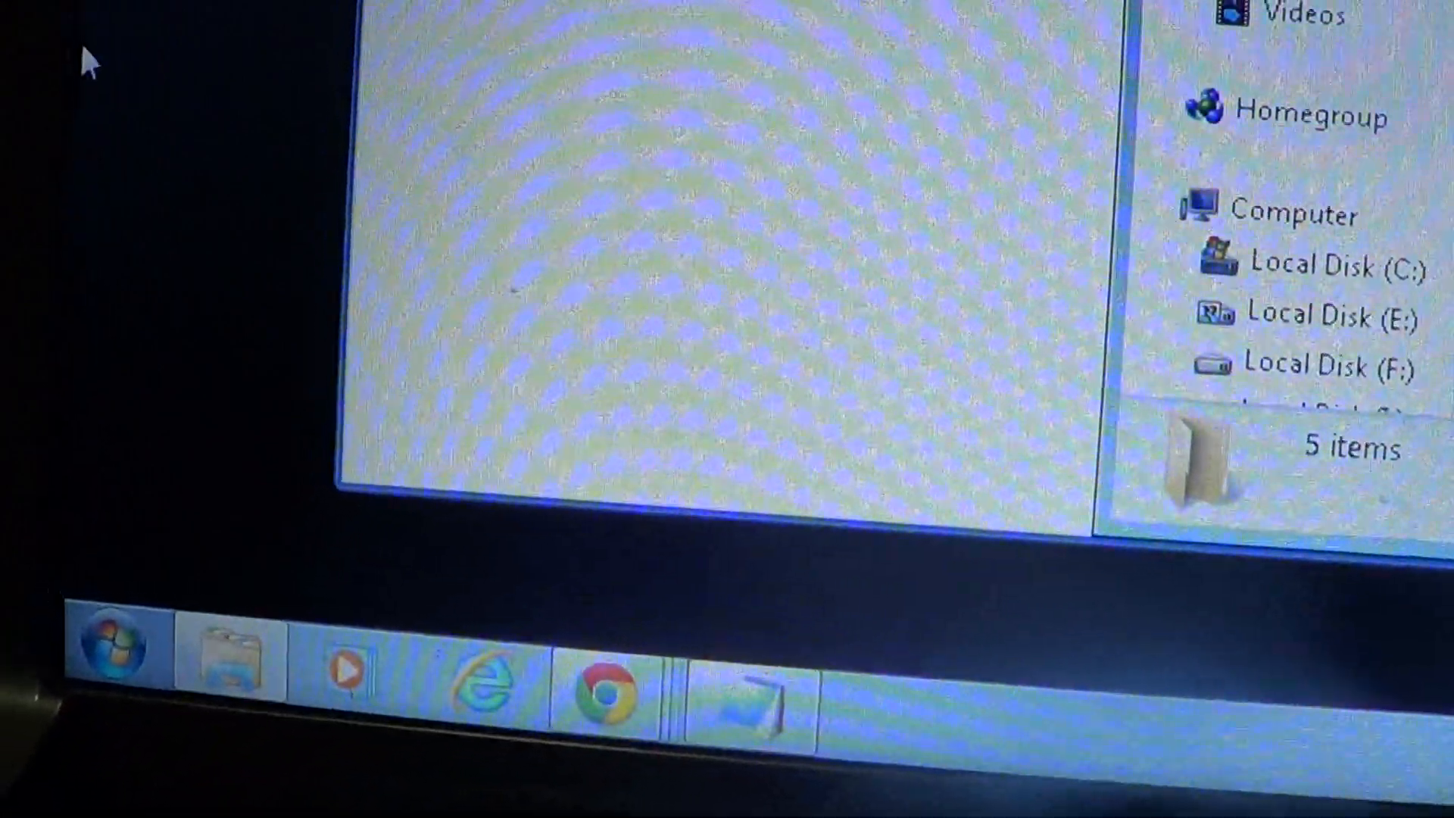
# Step: Launch IIS Manager from Control Panel's Administrative Tools
pyautogui.click(116, 645)
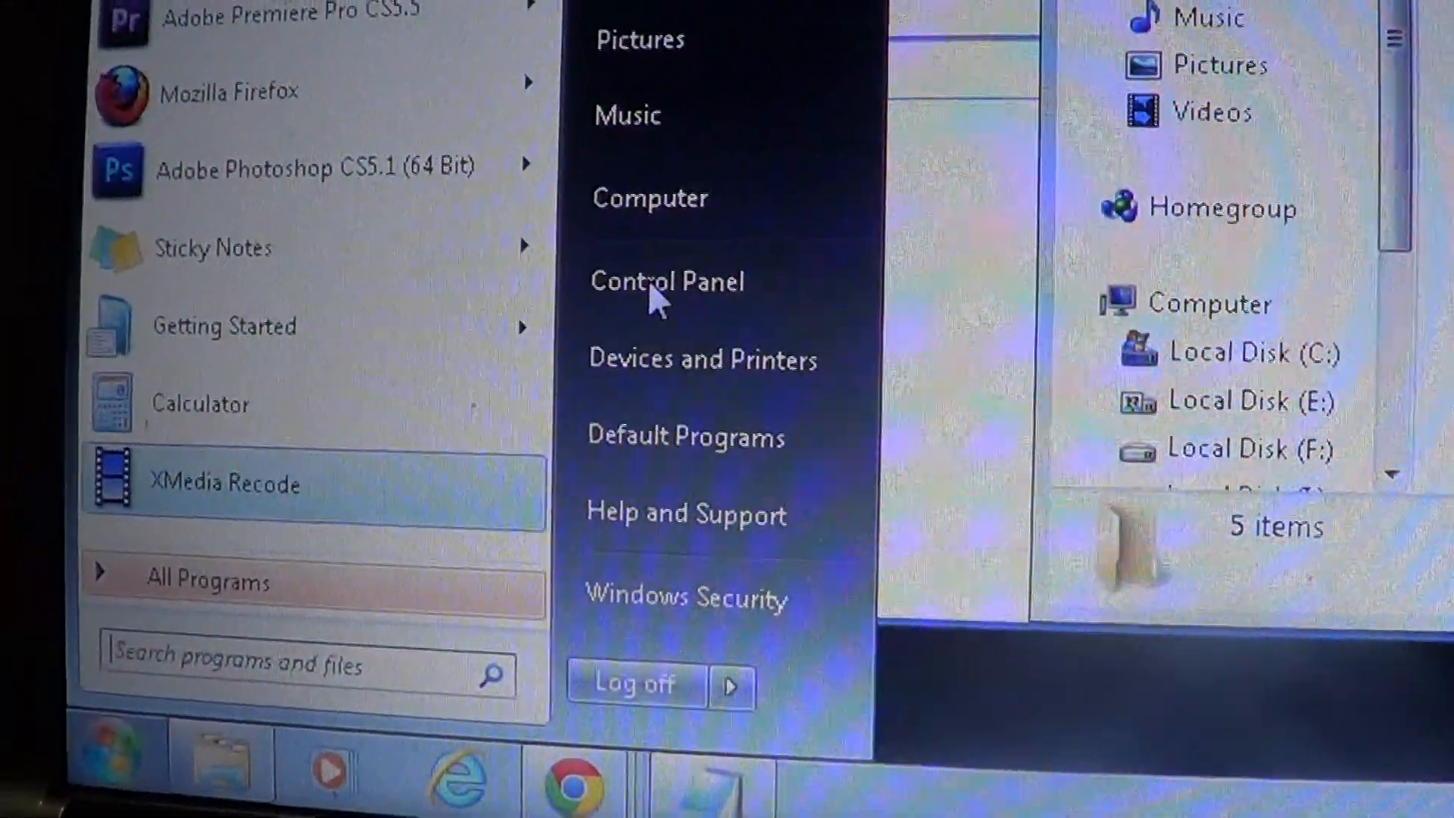
pyautogui.click(665, 280)
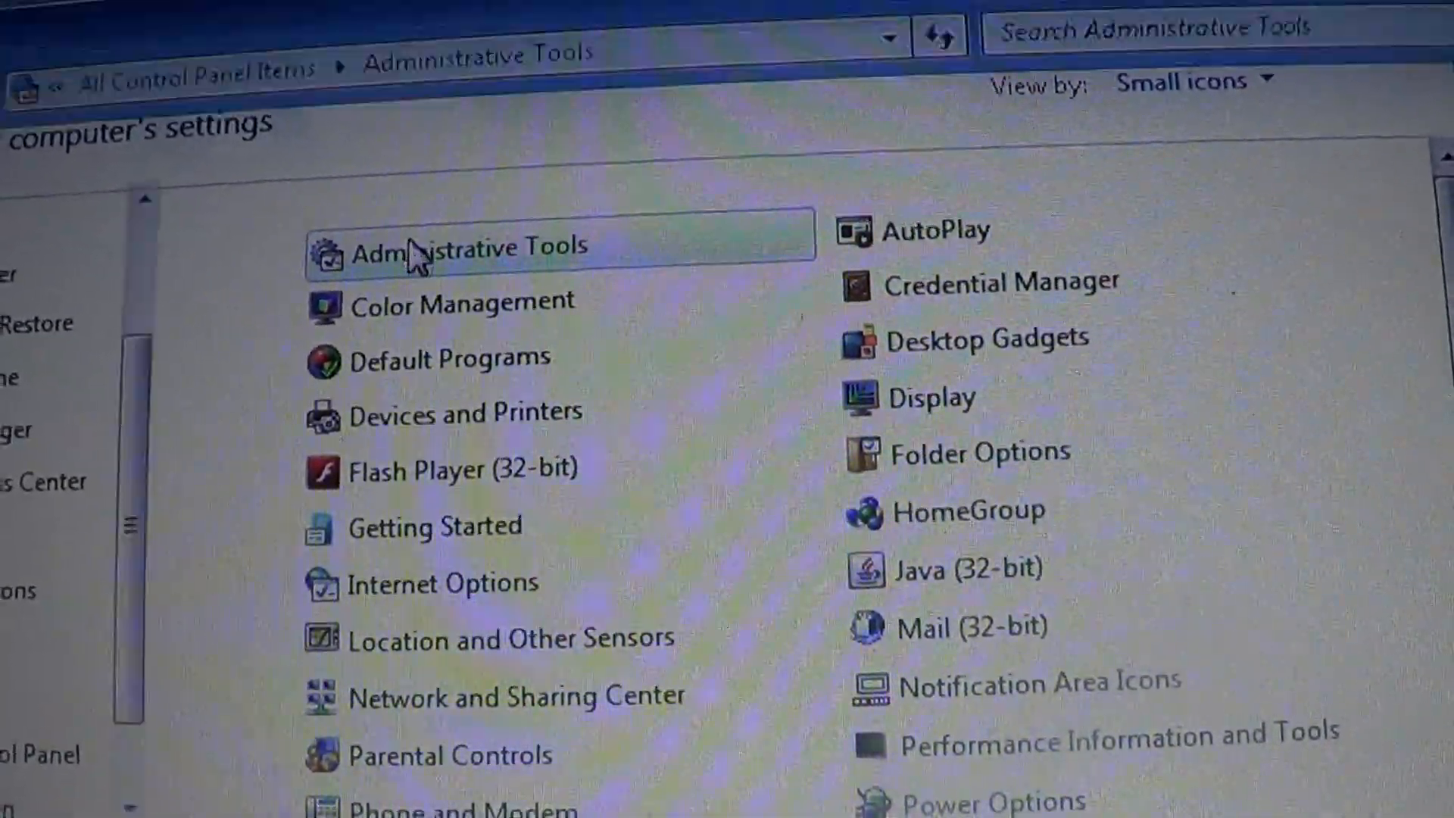
pyautogui.doubleClick(467, 244)
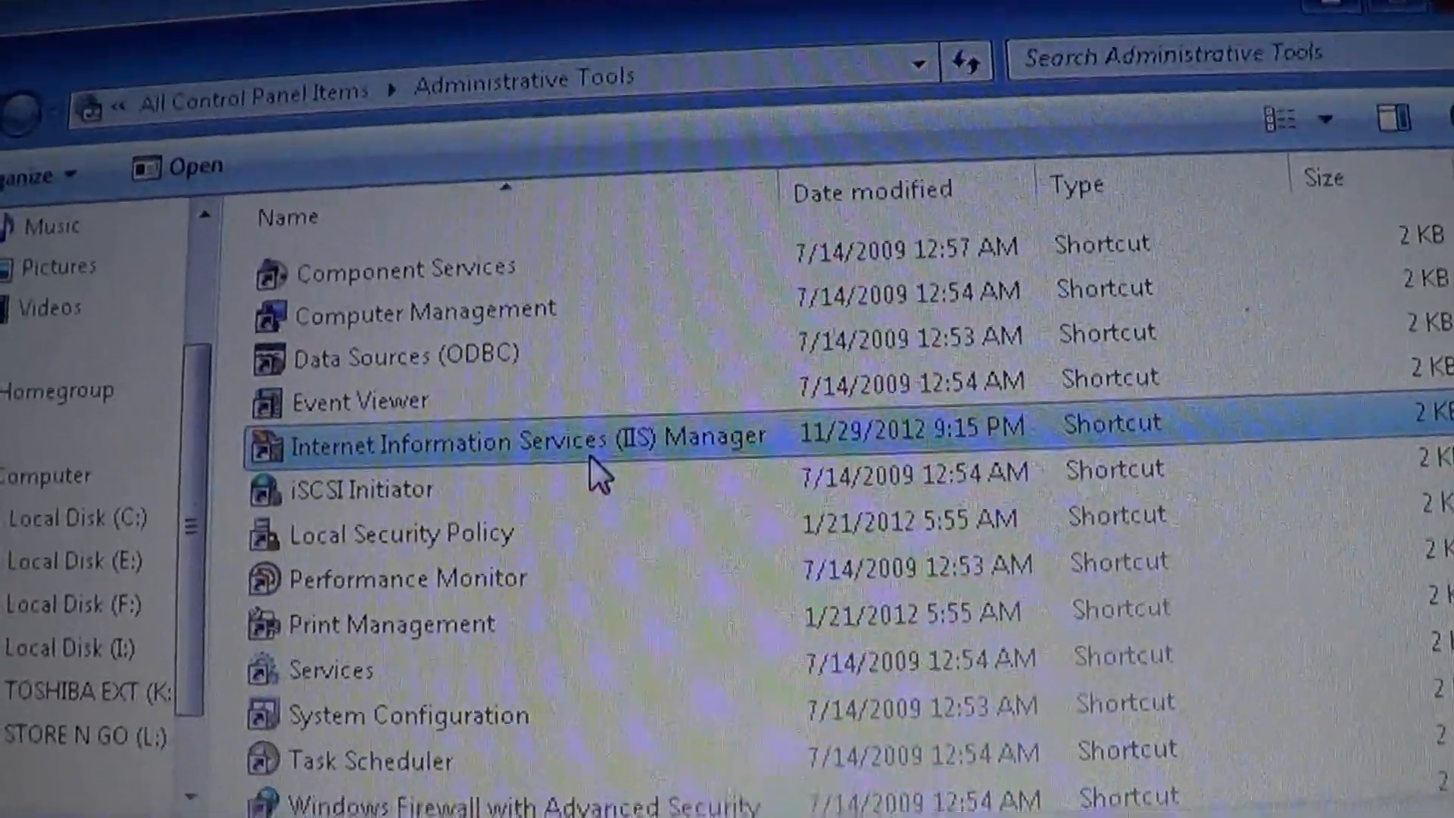
pyautogui.doubleClick(507, 442)
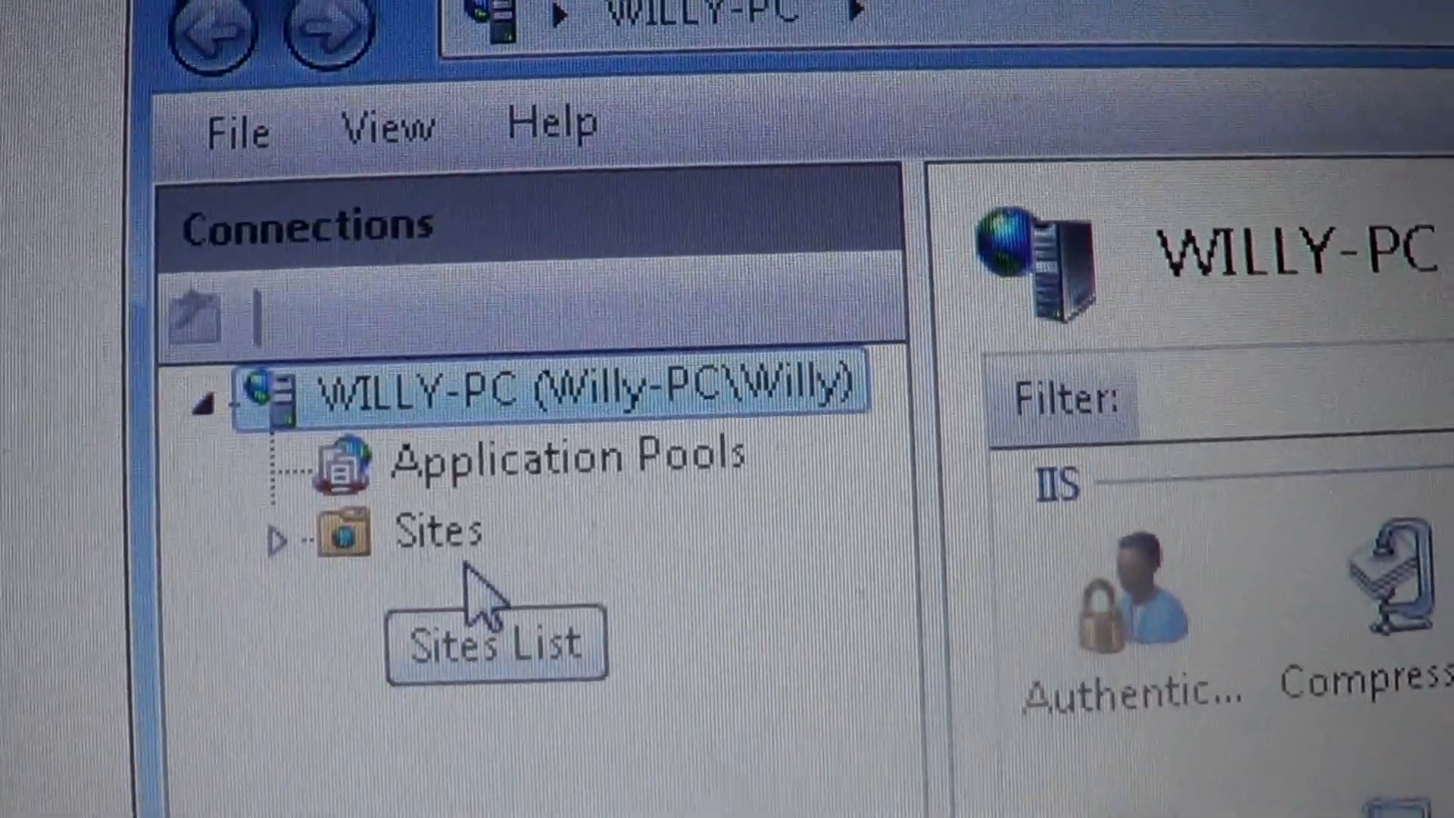
# Step: Expand Sites and open the Default Web Site's advanced settings and feature icons
pyautogui.click(274, 535)
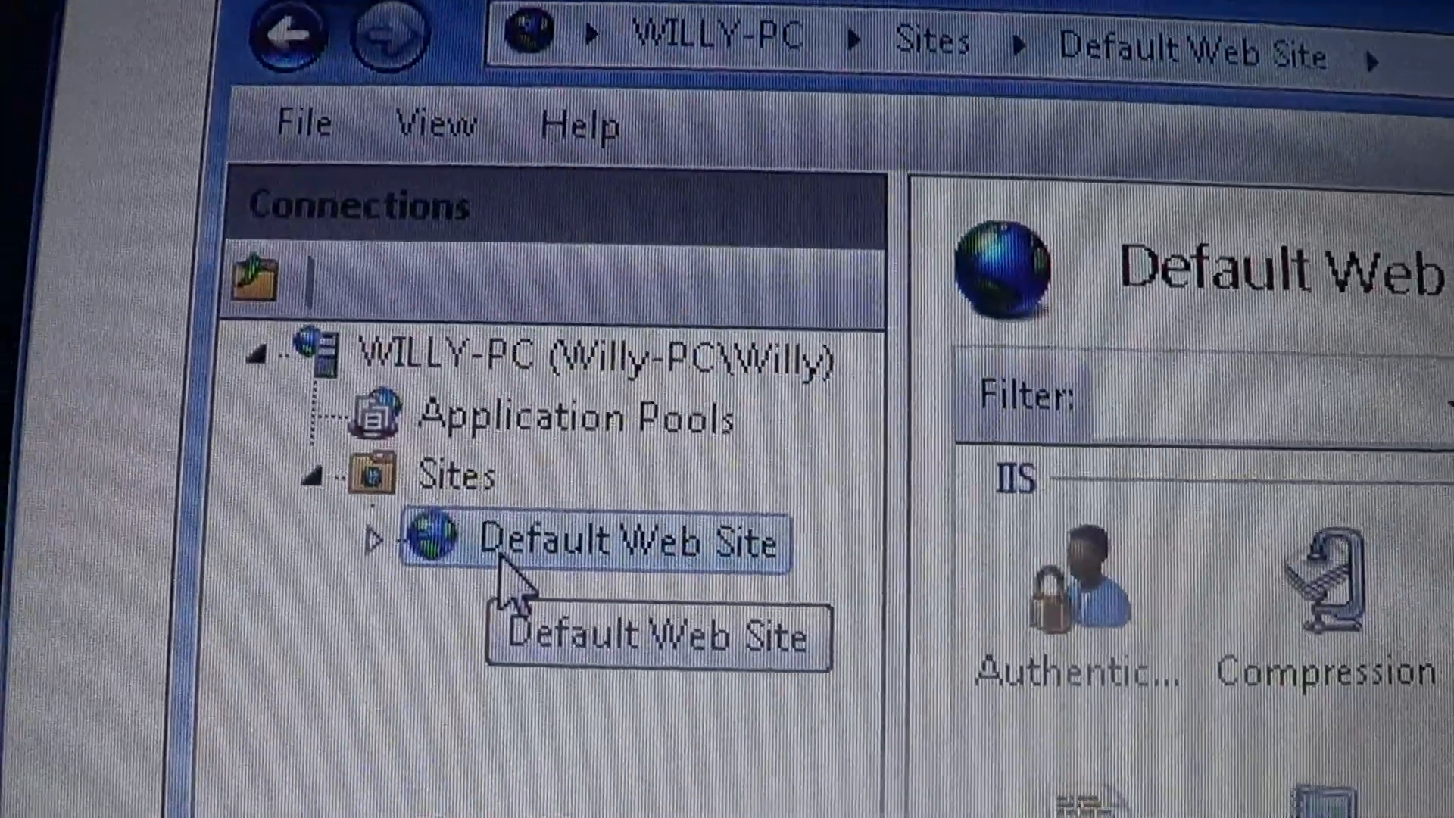
pyautogui.rightClick(594, 541)
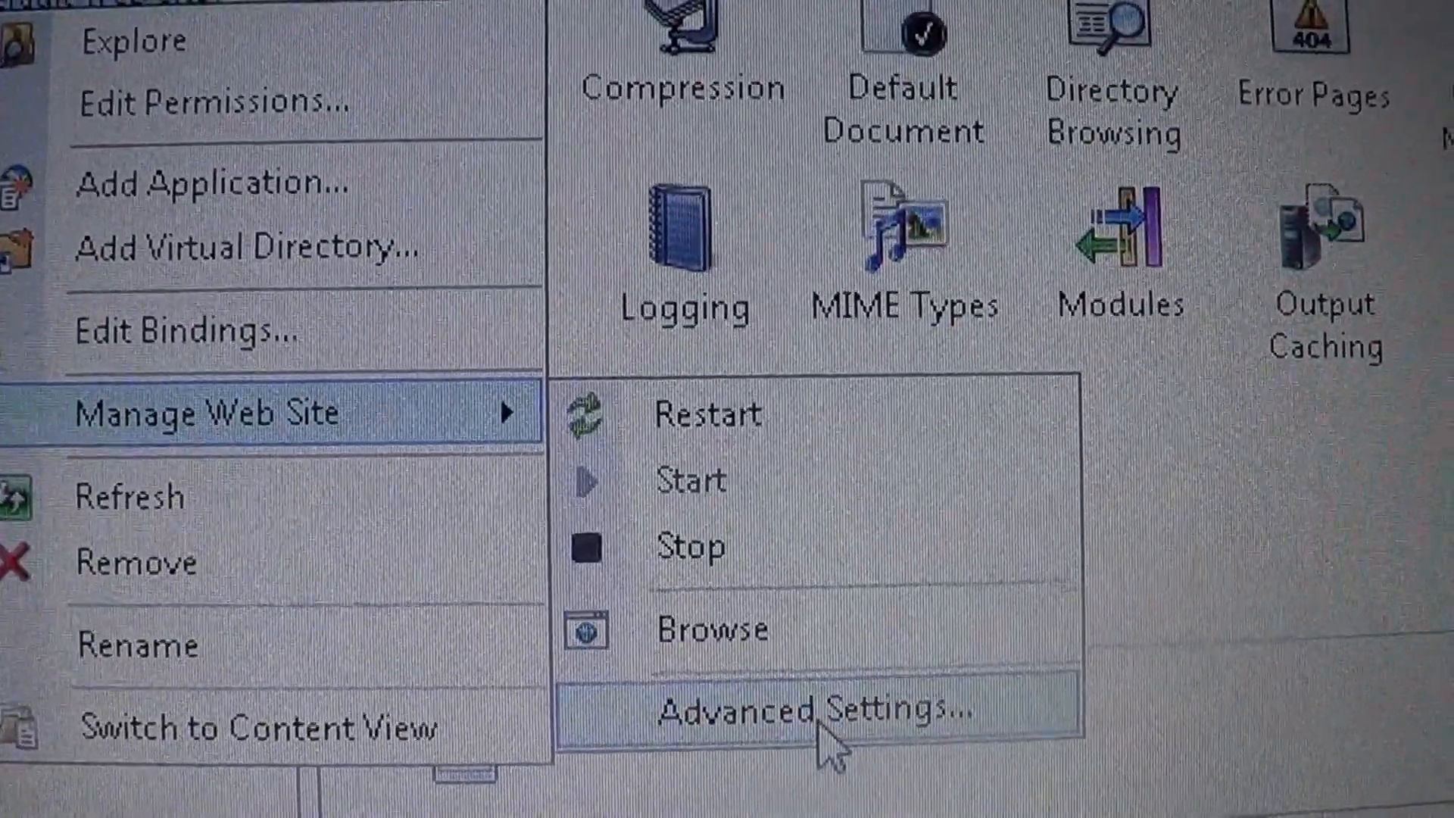
pyautogui.click(818, 710)
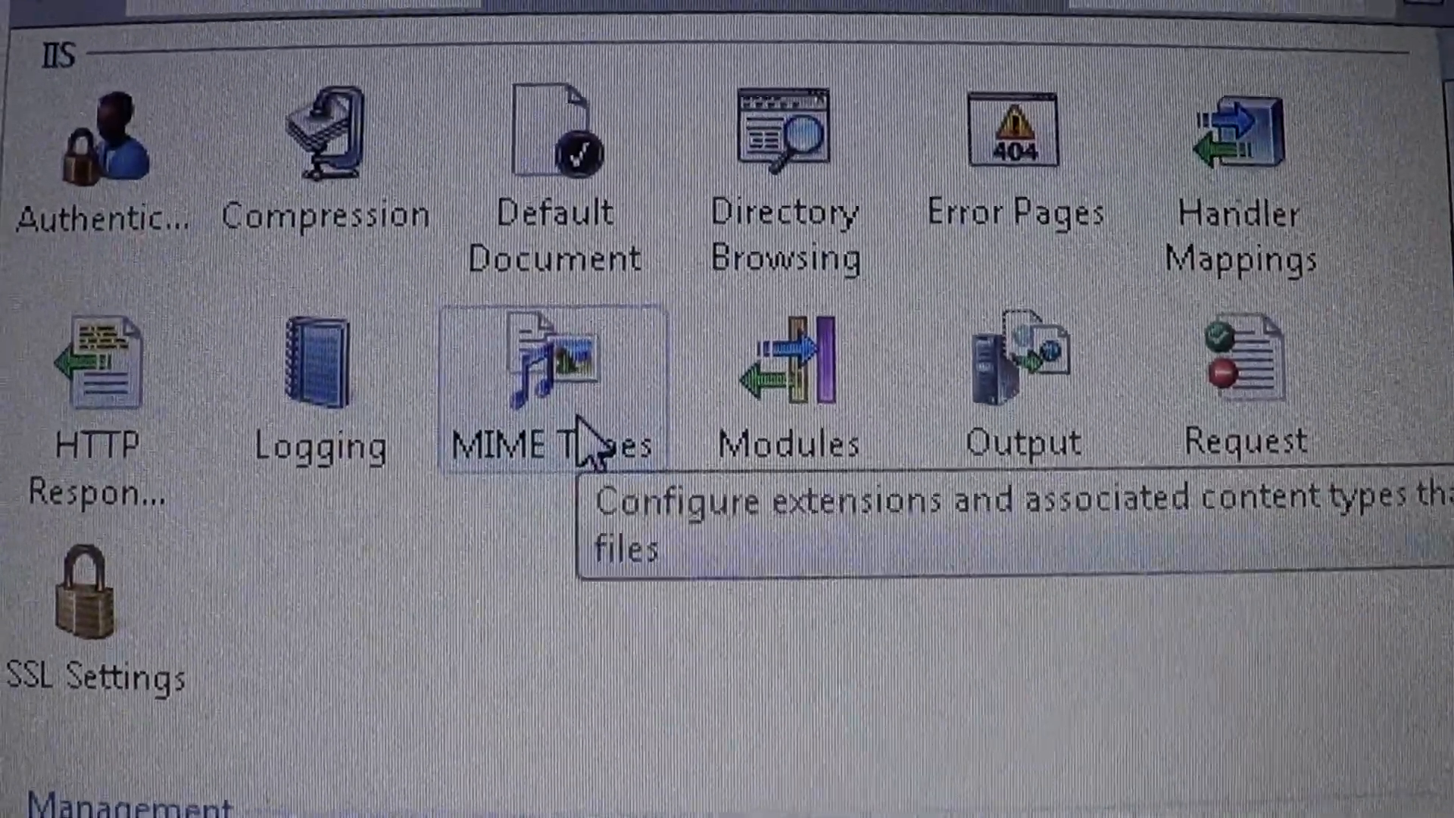
# Step: Add a MIME type mapping extension .mp4 to video/mp4
pyautogui.click(552, 362)
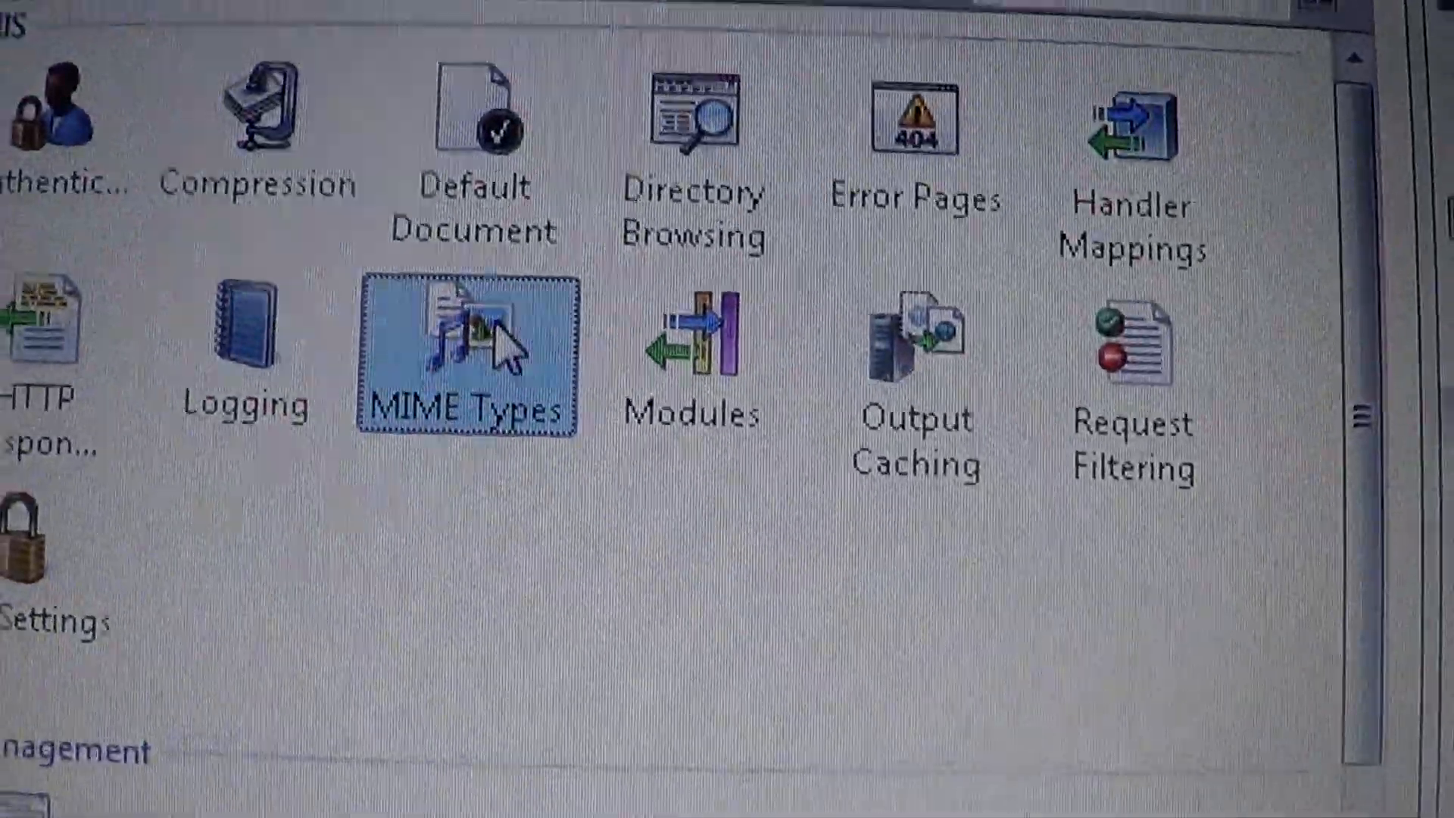
pyautogui.doubleClick(466, 352)
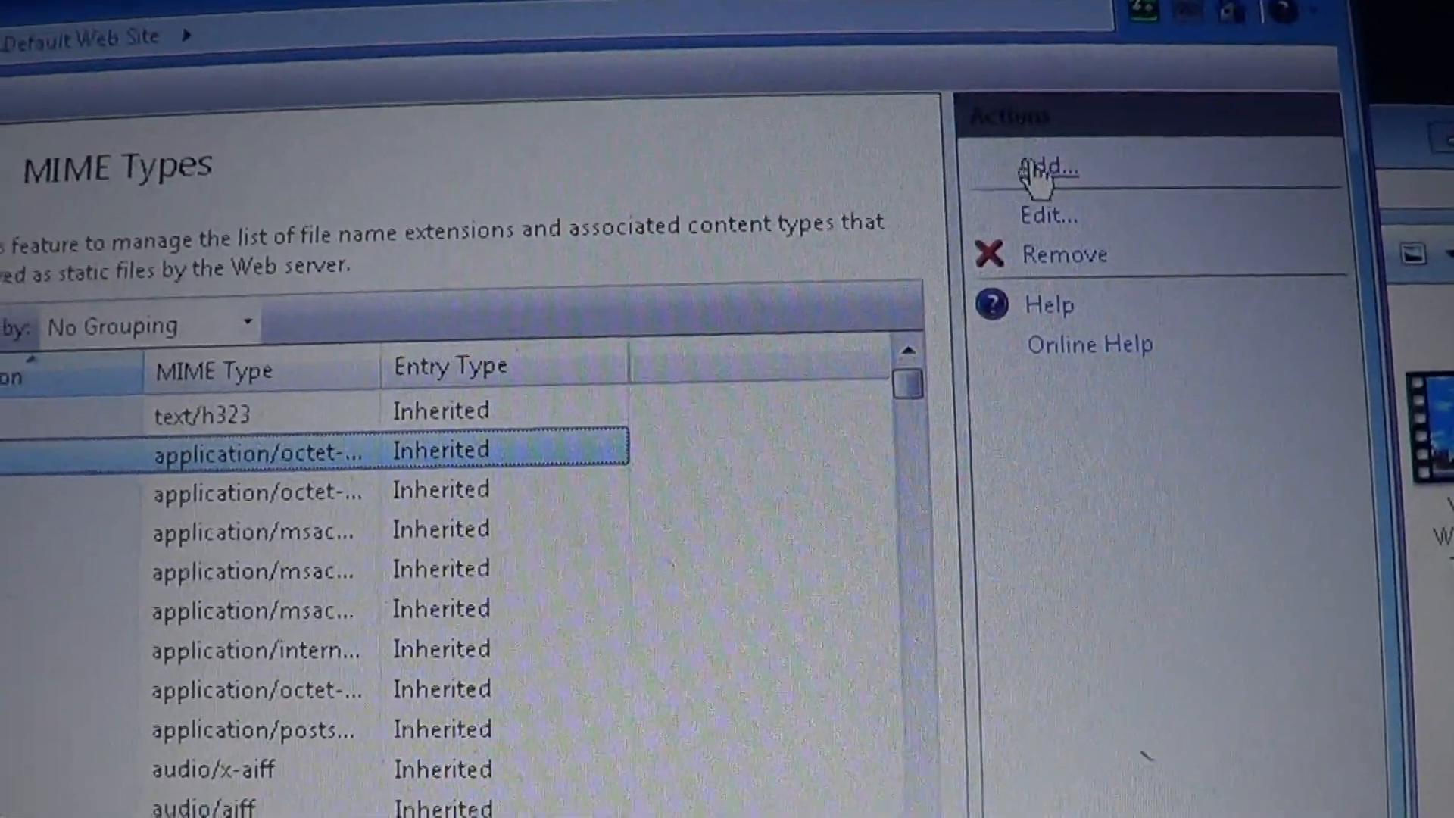
pyautogui.click(1045, 169)
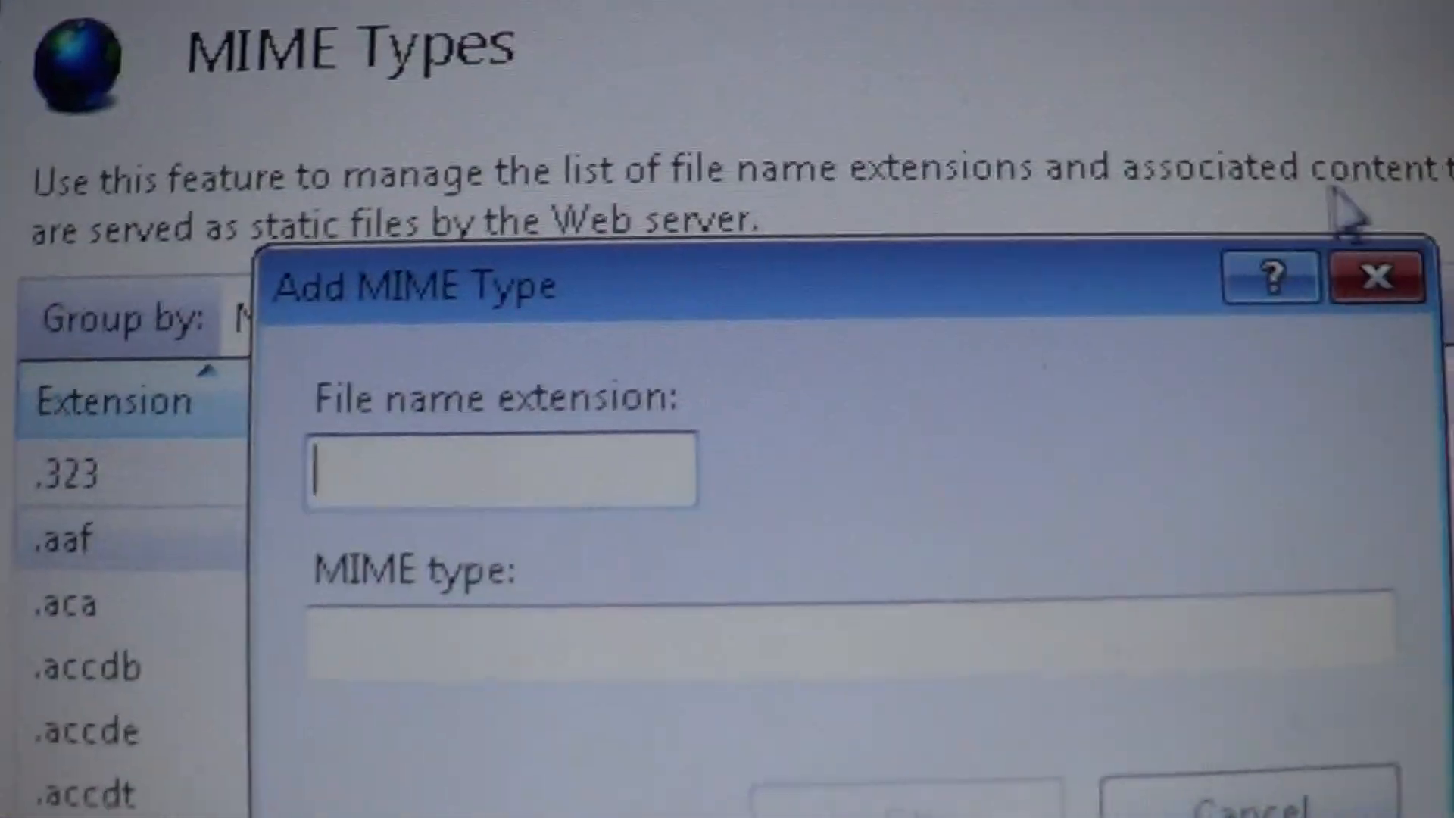
pyautogui.write('.mp4')
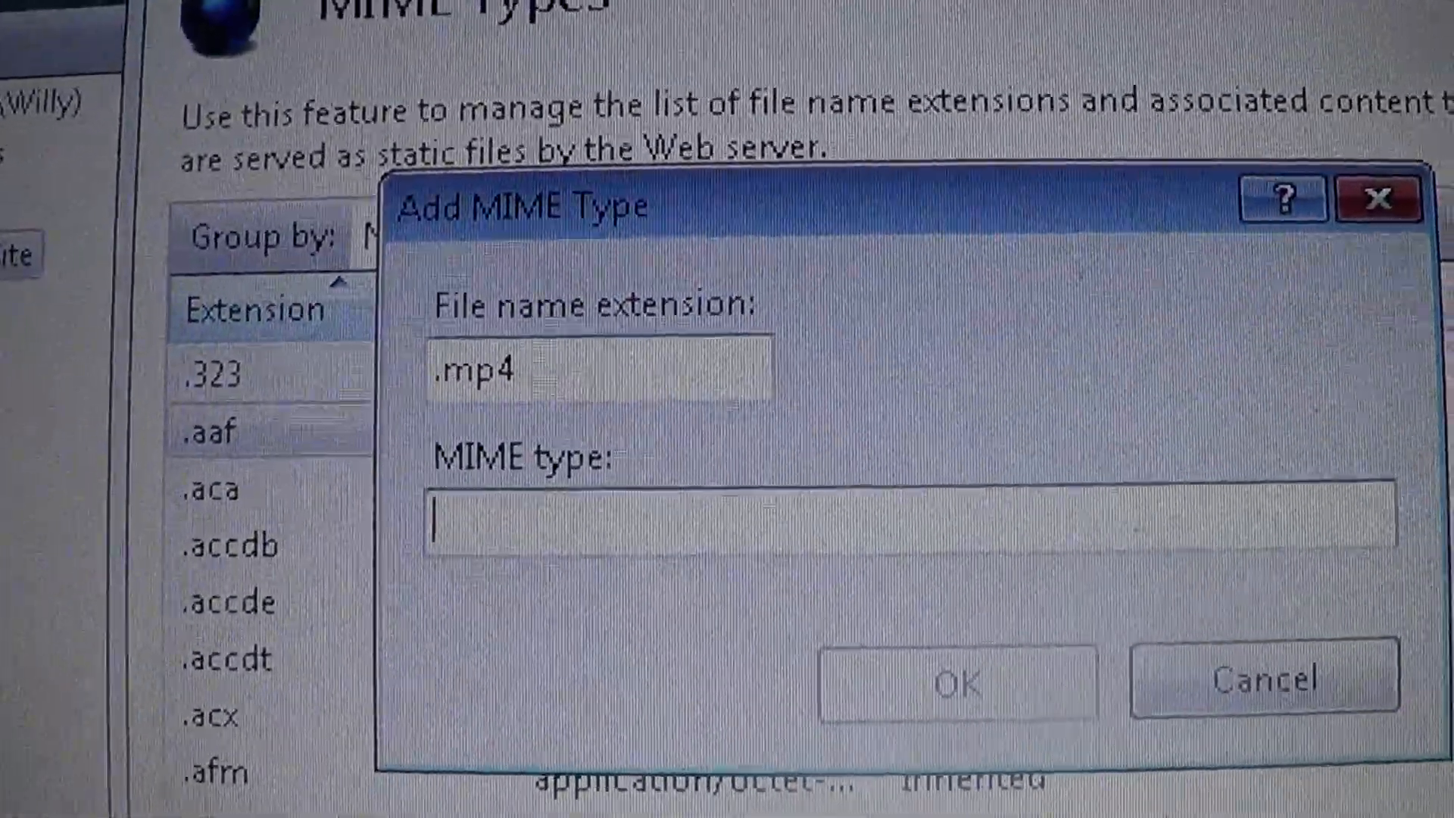
pyautogui.write('video/m')
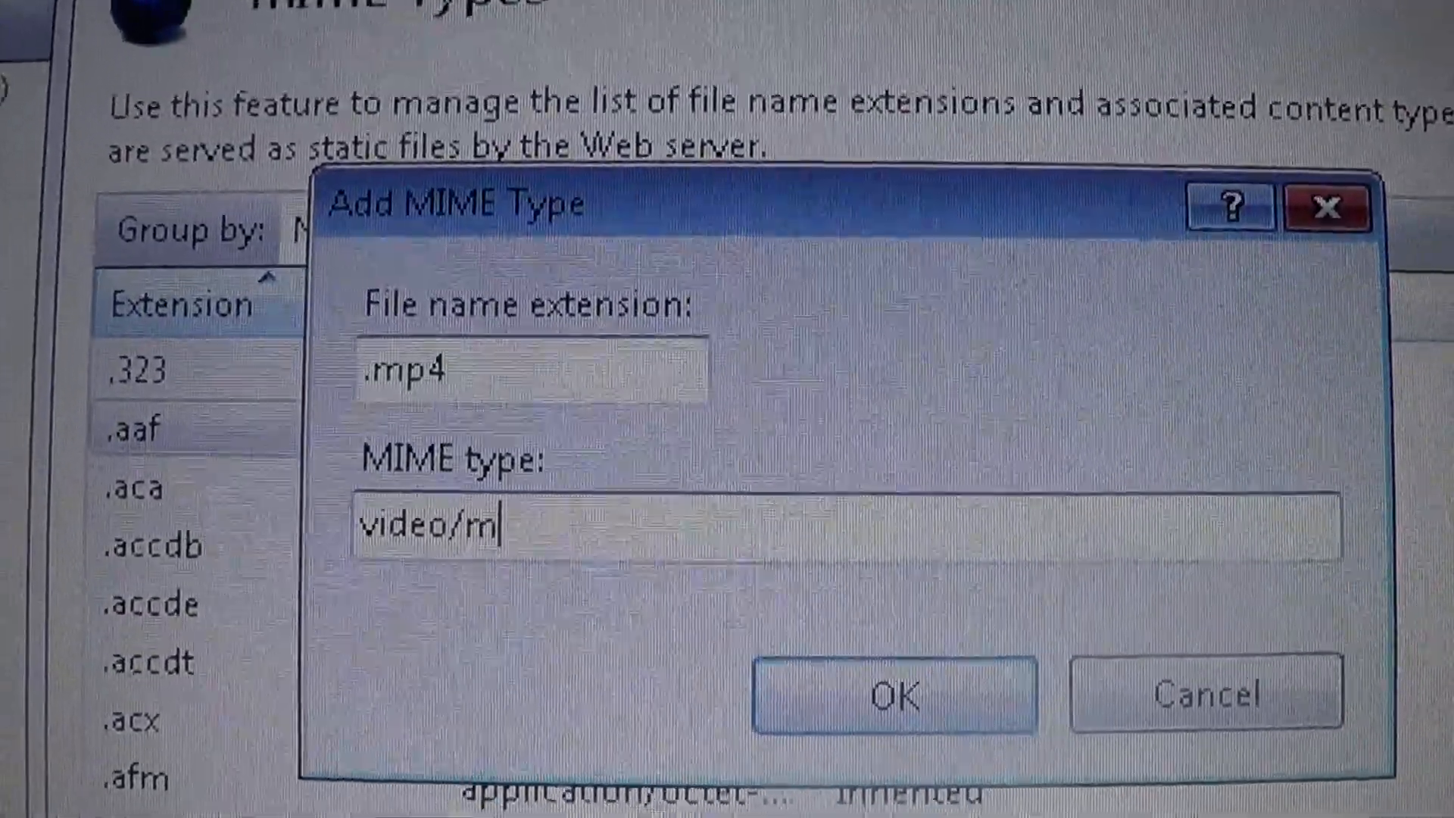
pyautogui.write('p4')
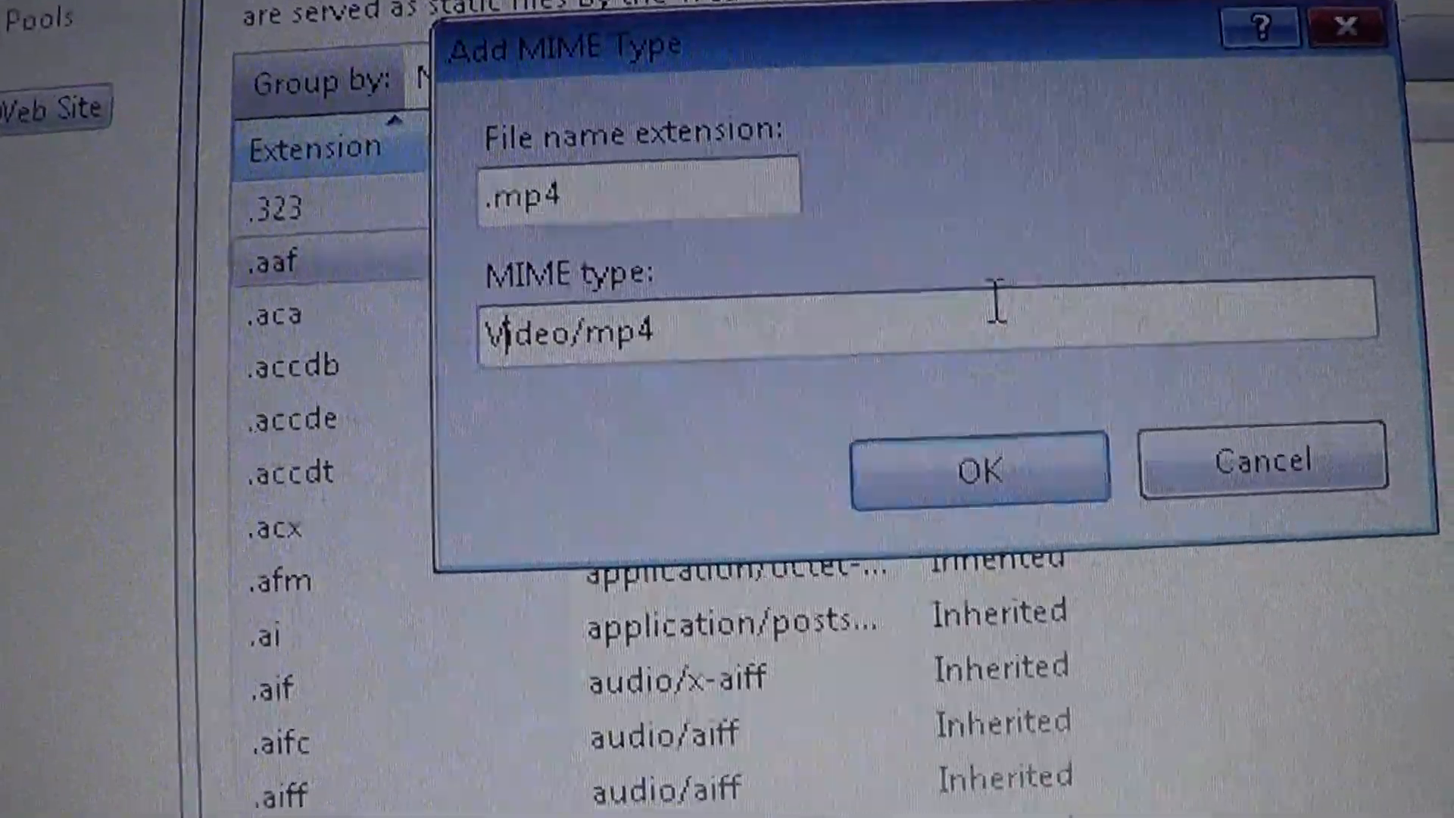
pyautogui.click(980, 468)
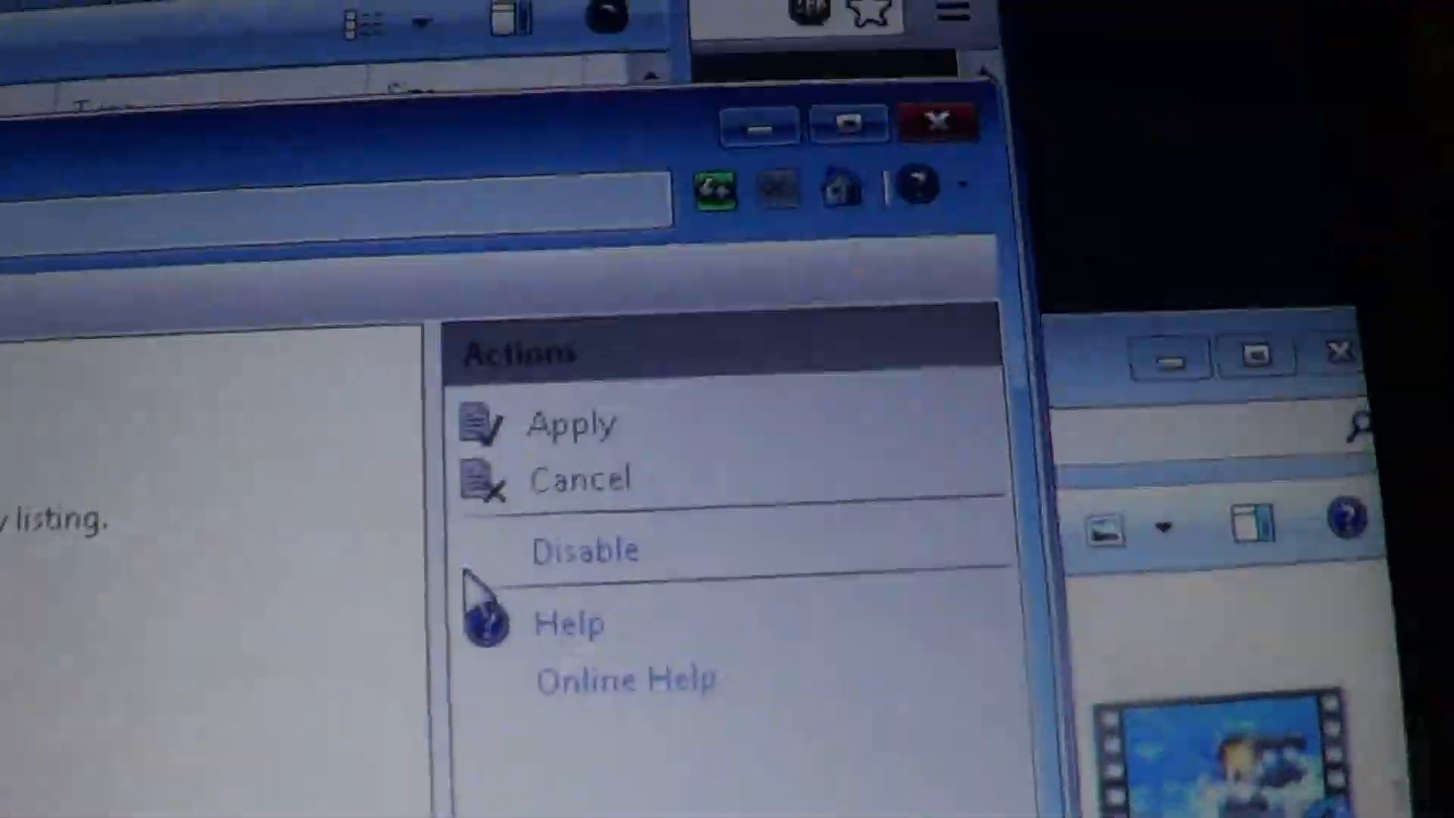
# Step: Enable and apply directory browsing for the Default Web Site
pyautogui.click(586, 549)
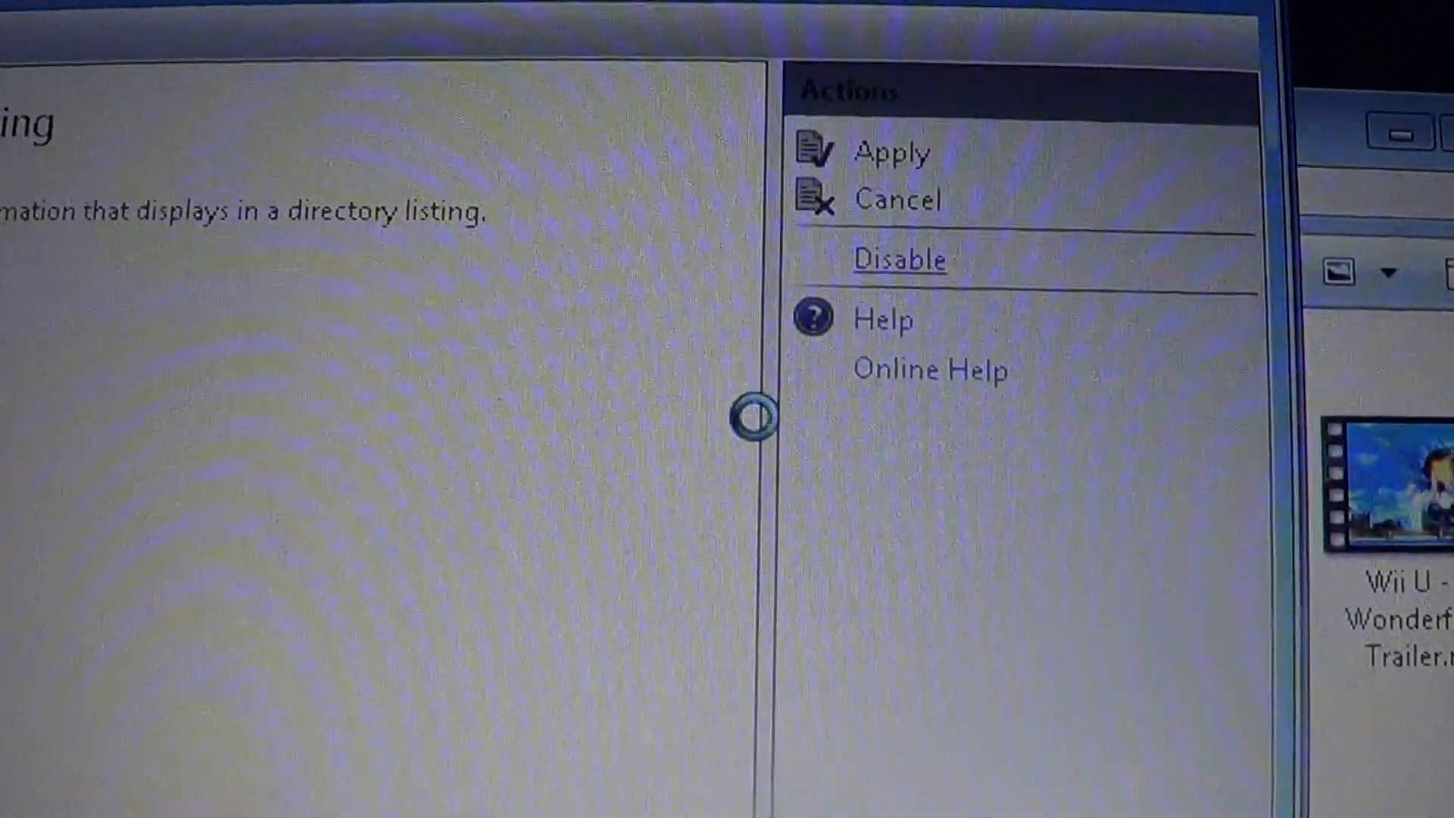
pyautogui.click(897, 259)
pyautogui.write('c')
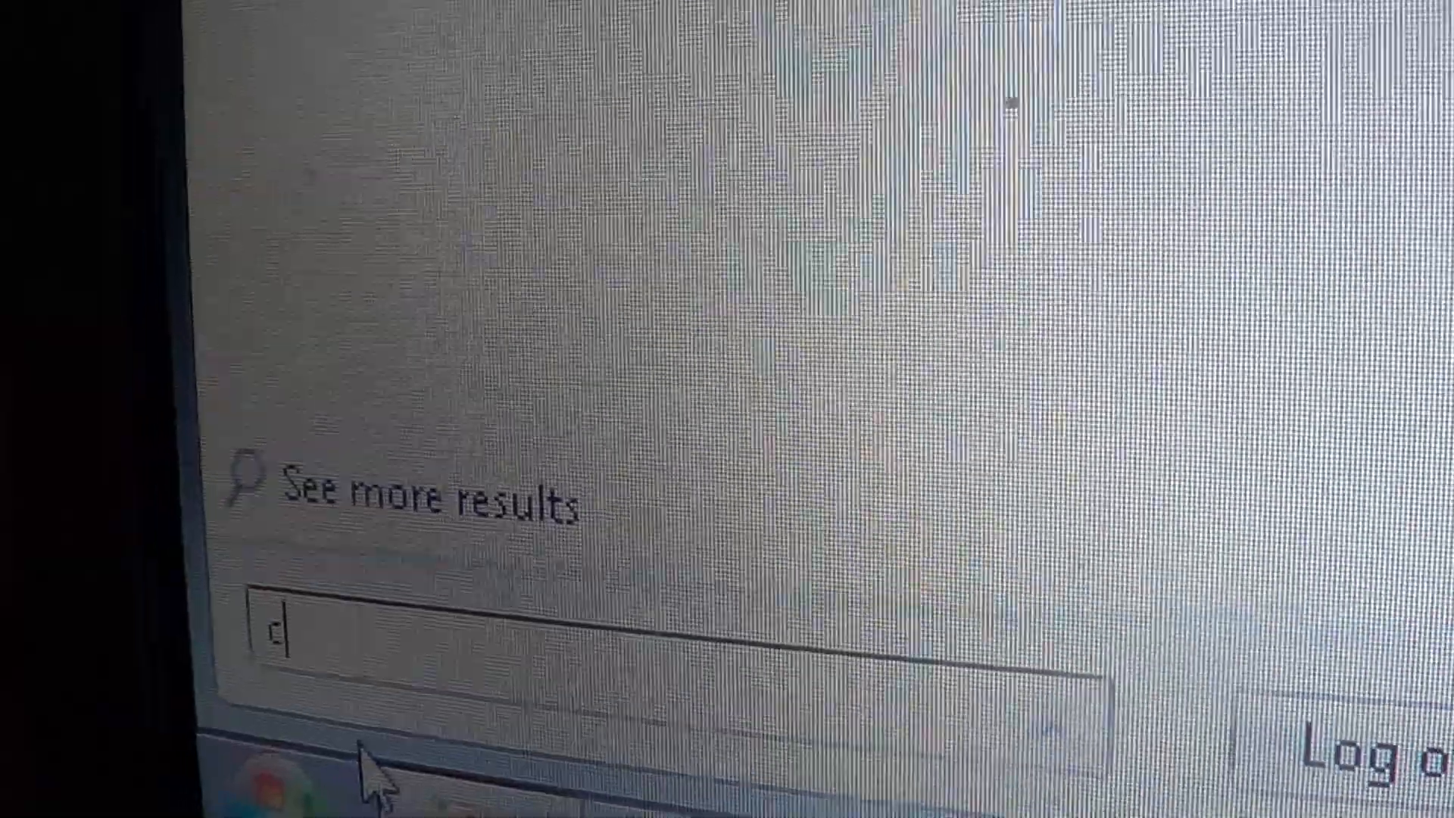
# Step: Open Command Prompt via a cmd search and enter ipconfig at the prompt
pyautogui.write('md')
pyautogui.write('ipcon')
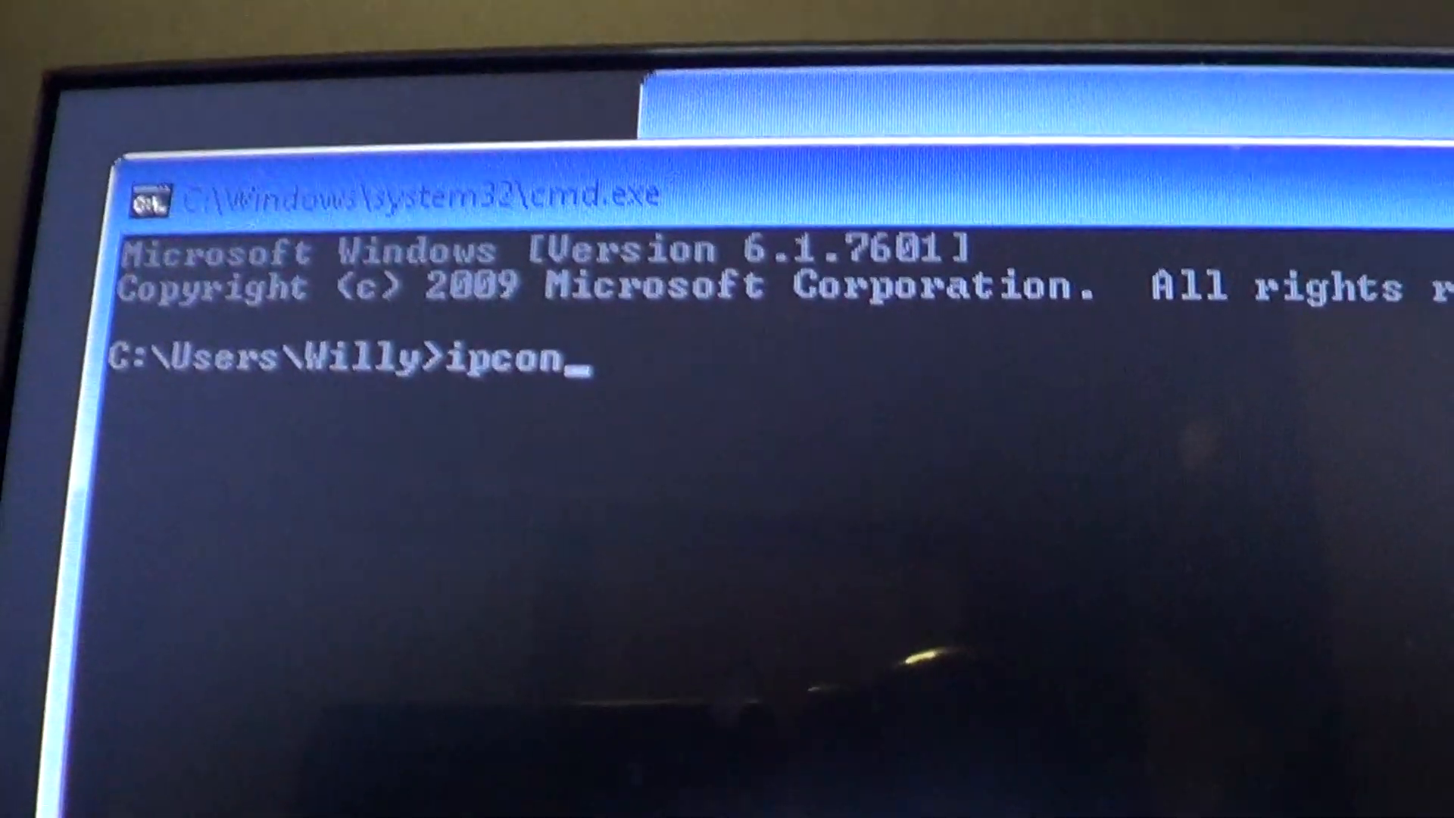
pyautogui.write('fig')
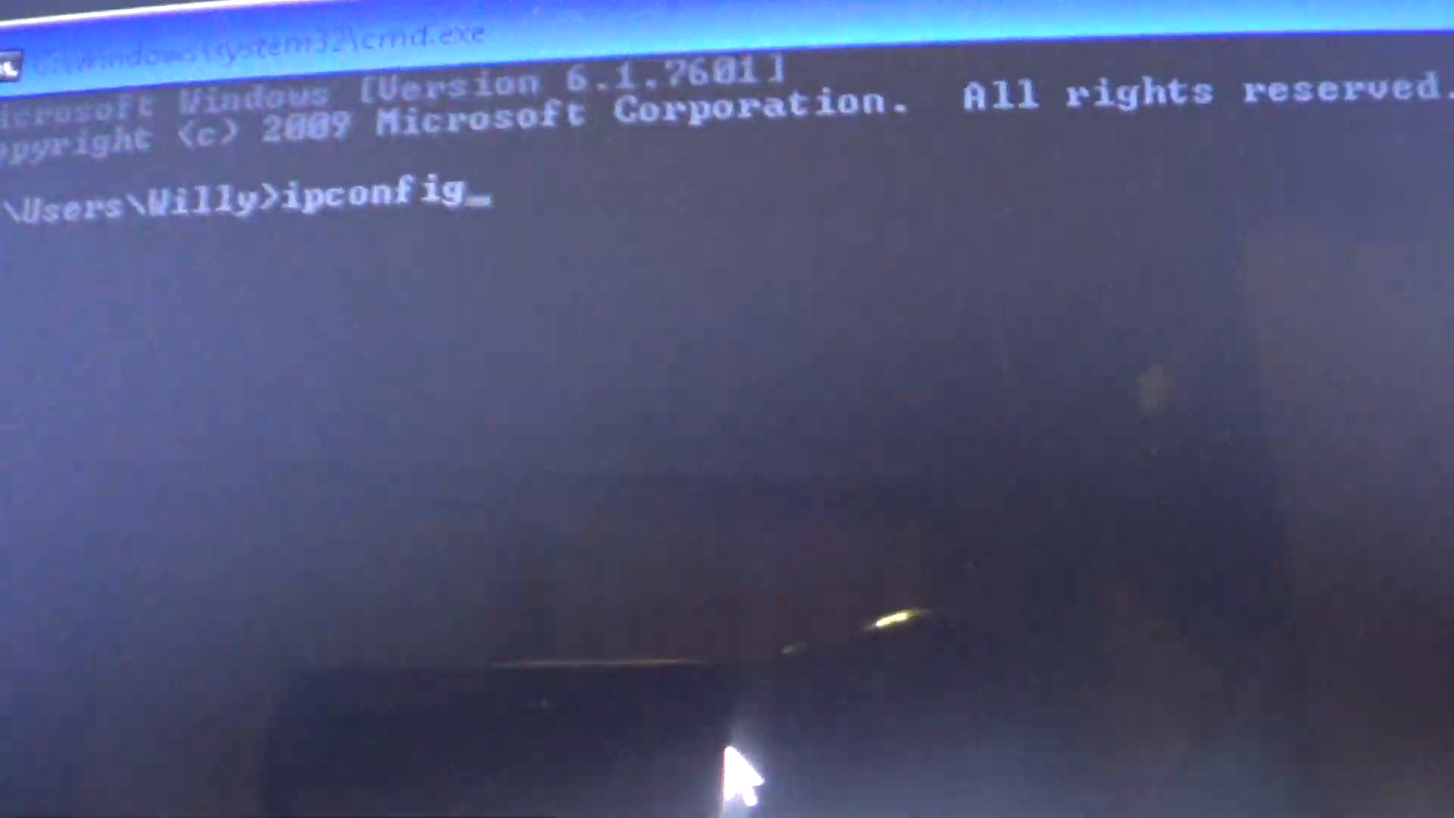